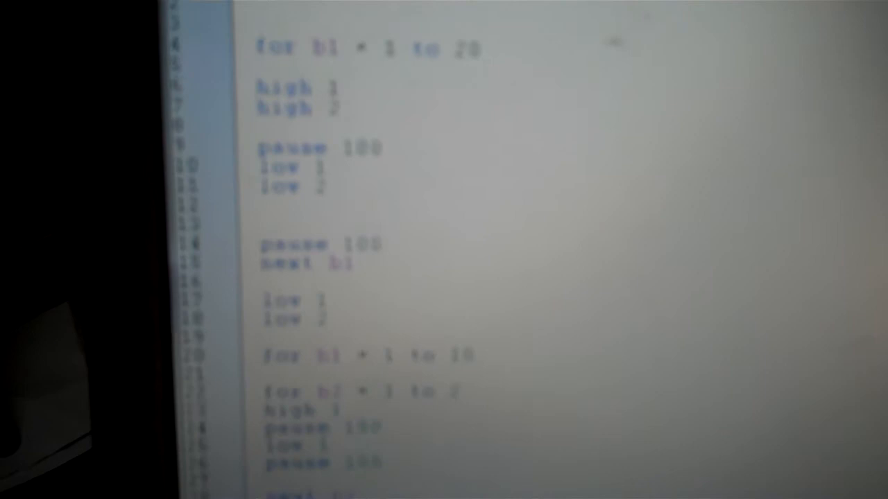
scroll(down, 3)
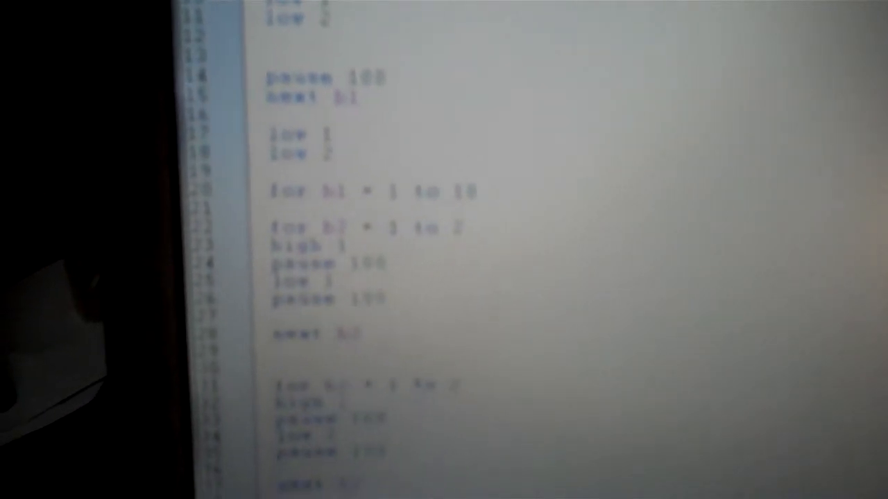